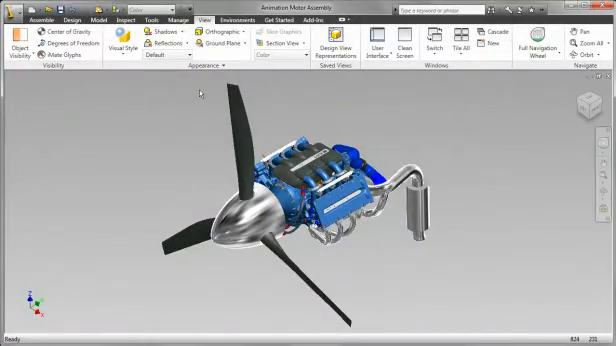
# Step: Display the propeller engine assembly in the Realistic visual style
pyautogui.click(206, 44)
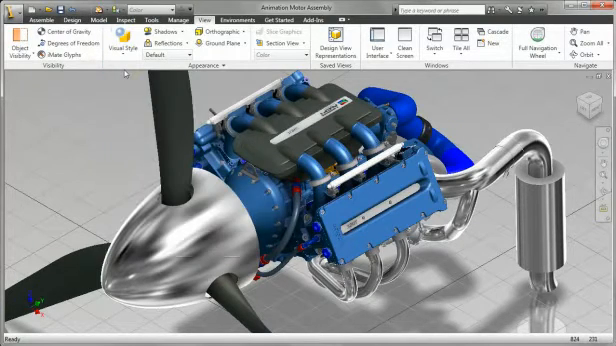
# Step: Switch the assembly's visual style to Watercolor
pyautogui.click(123, 46)
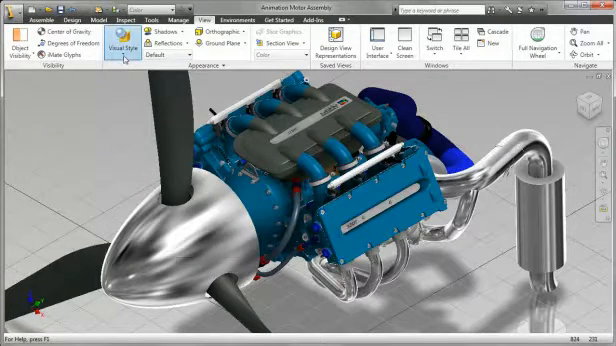
pyautogui.click(124, 49)
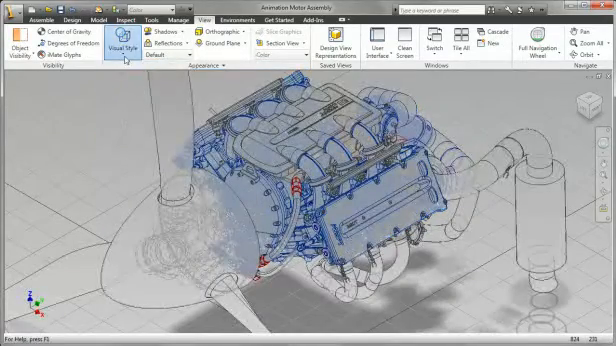
# Step: Switch the visual style to Illustration, then reopen the Visual Style list
pyautogui.click(123, 43)
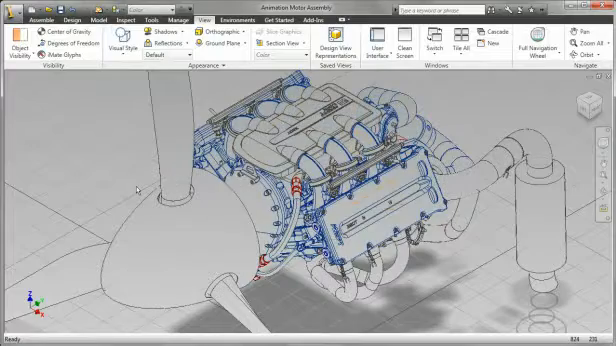
pyautogui.click(130, 47)
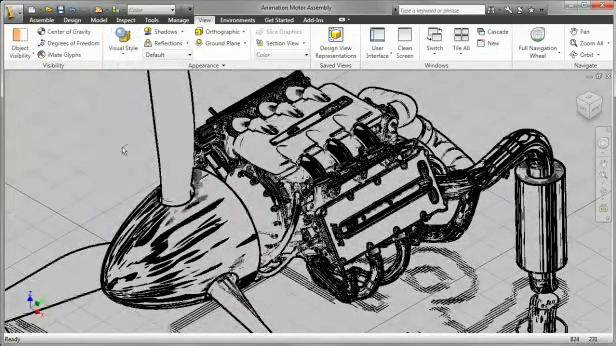
pyautogui.click(125, 46)
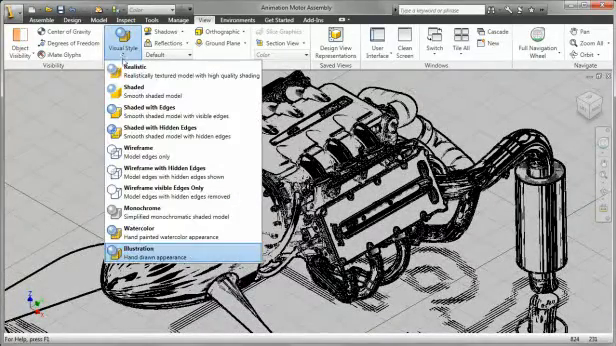